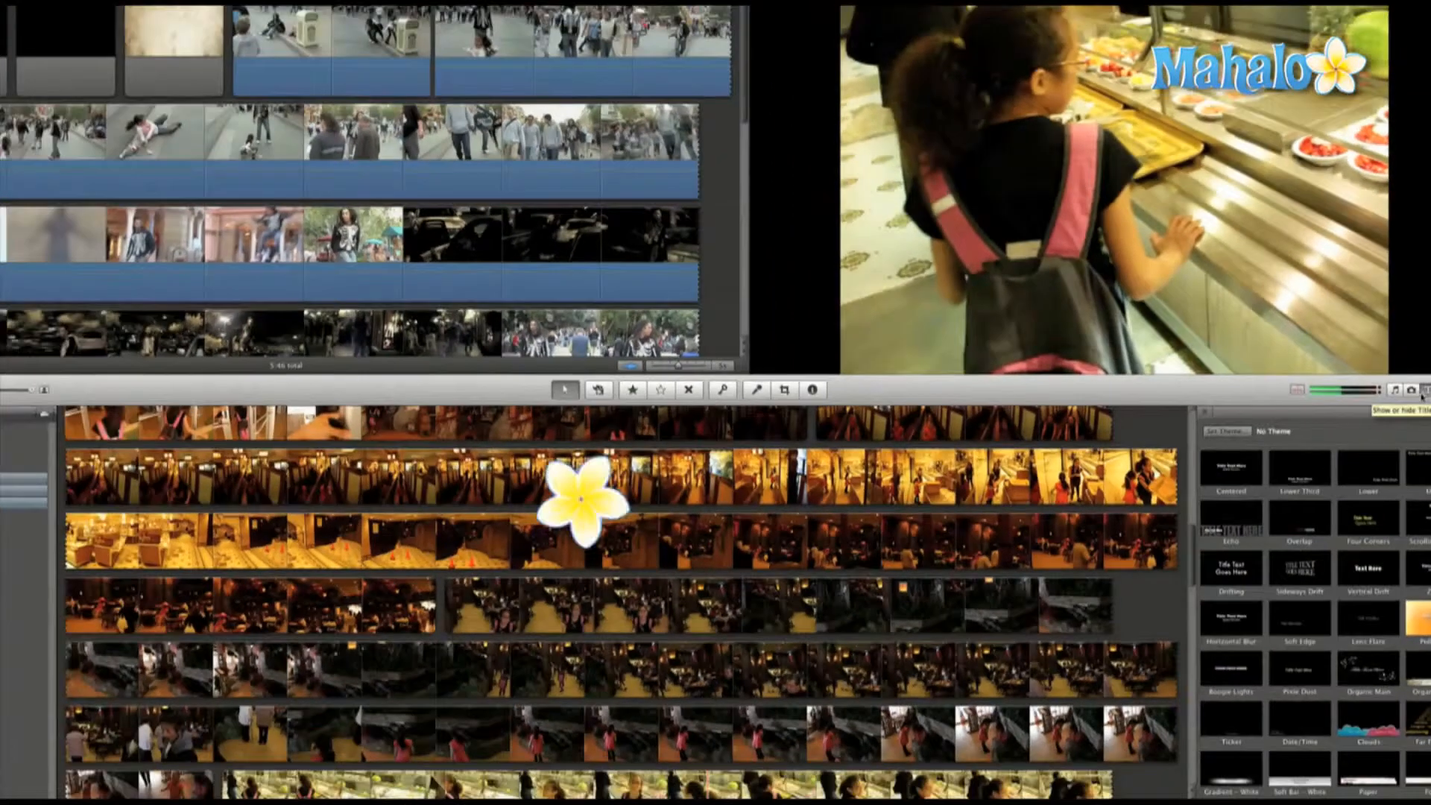
Step: Show the Titles browser with Command-3 while the street clip's video settings are open
key(cmd+3)
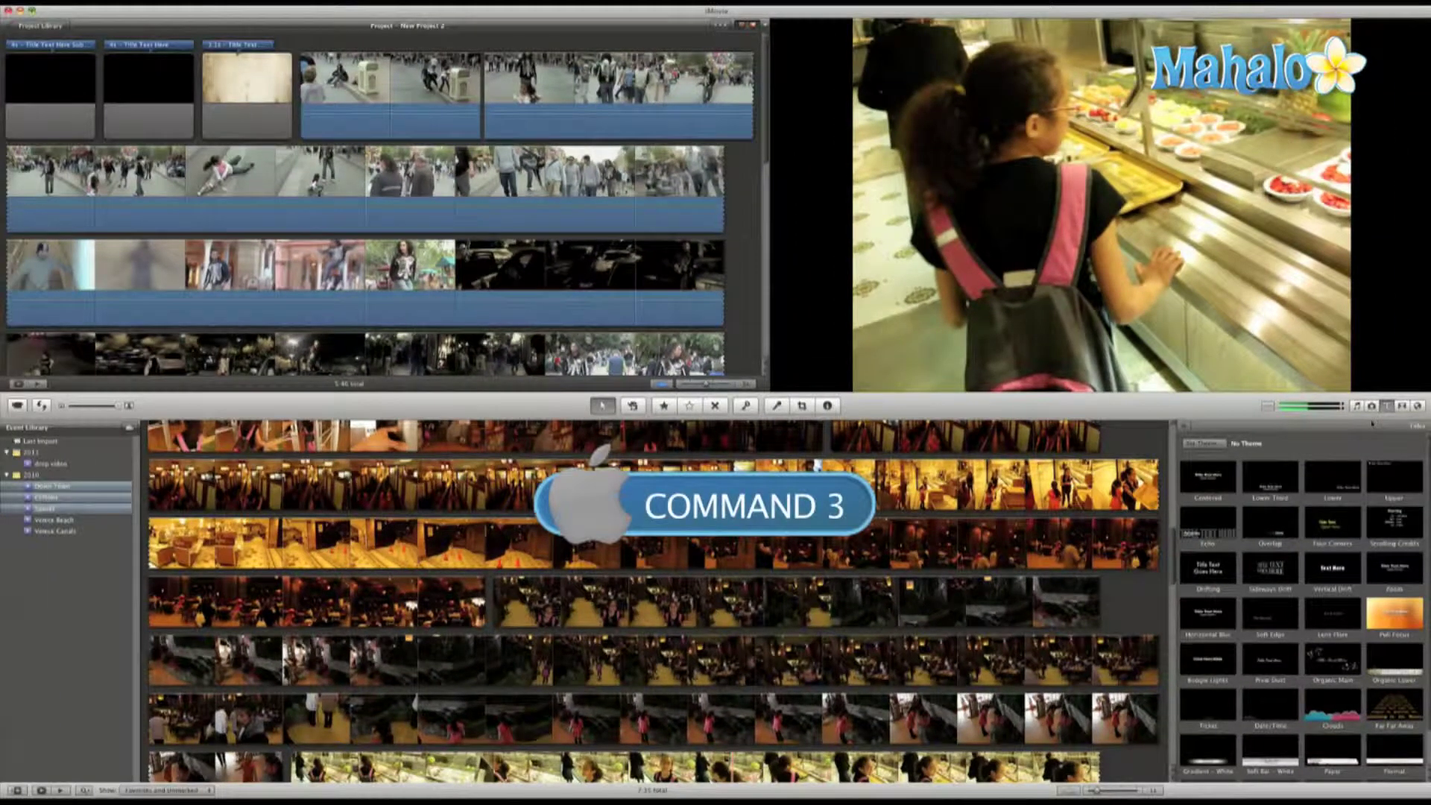
key(cmd+3)
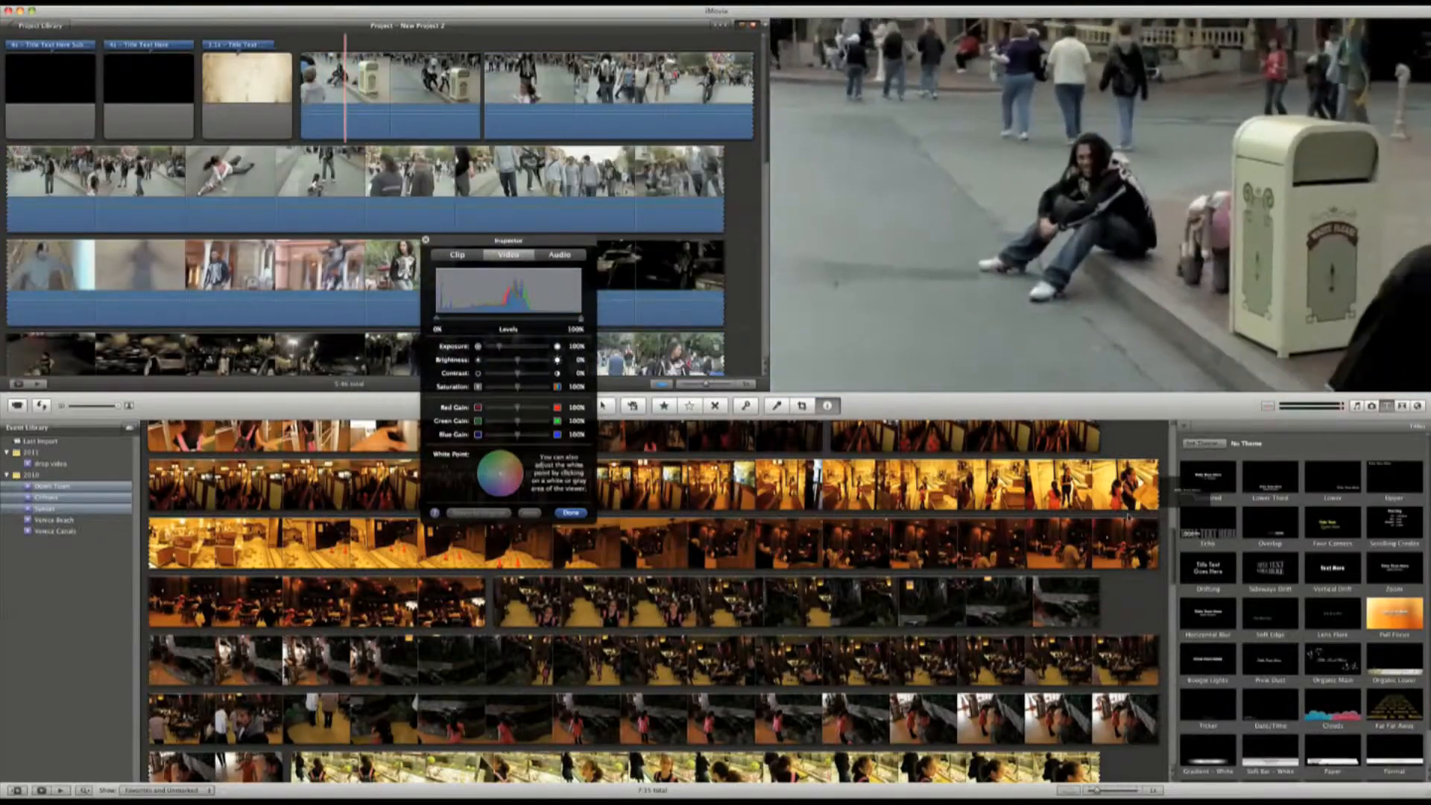
Step: Close the video adjustments and skim the opening title clips and street footage
click(570, 512)
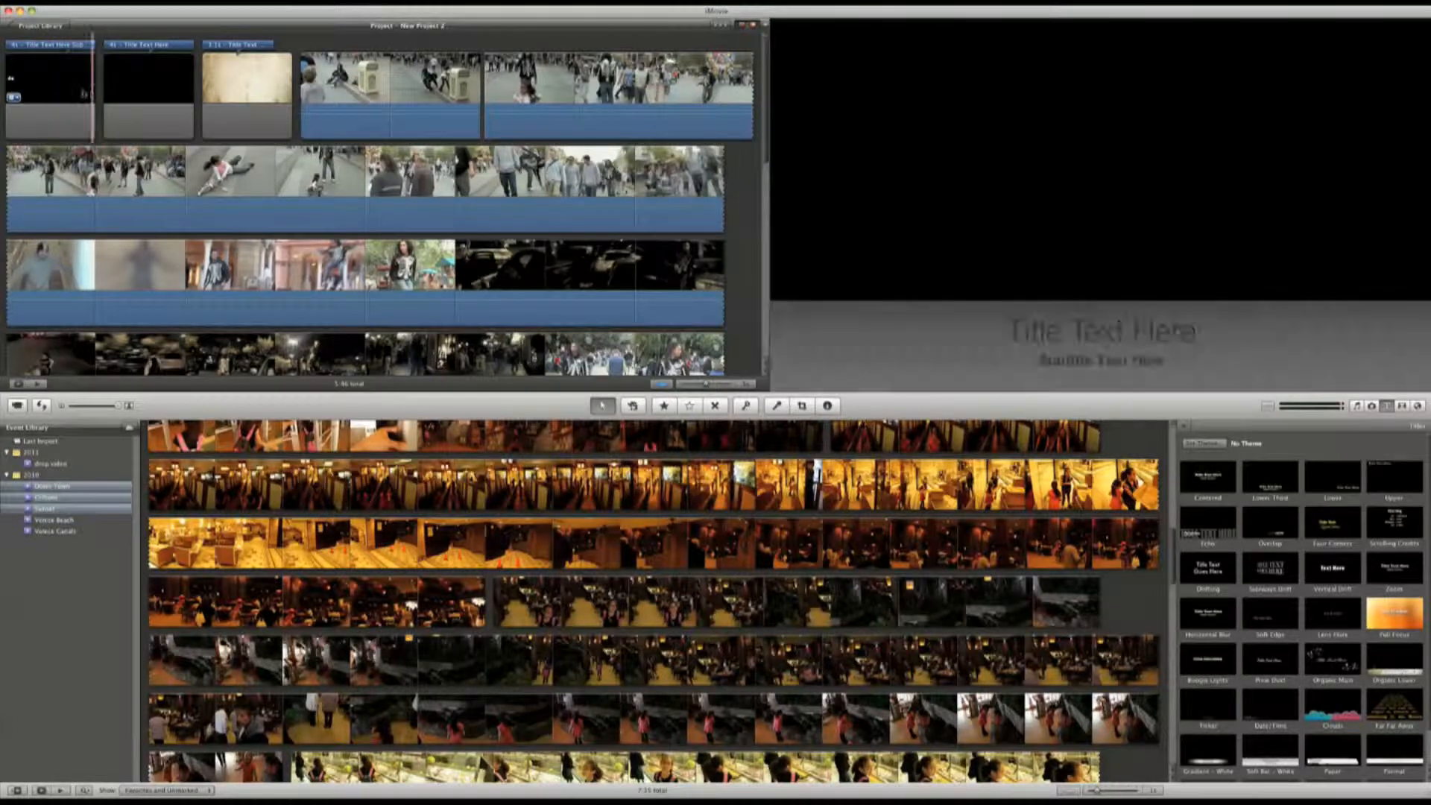
click(68, 96)
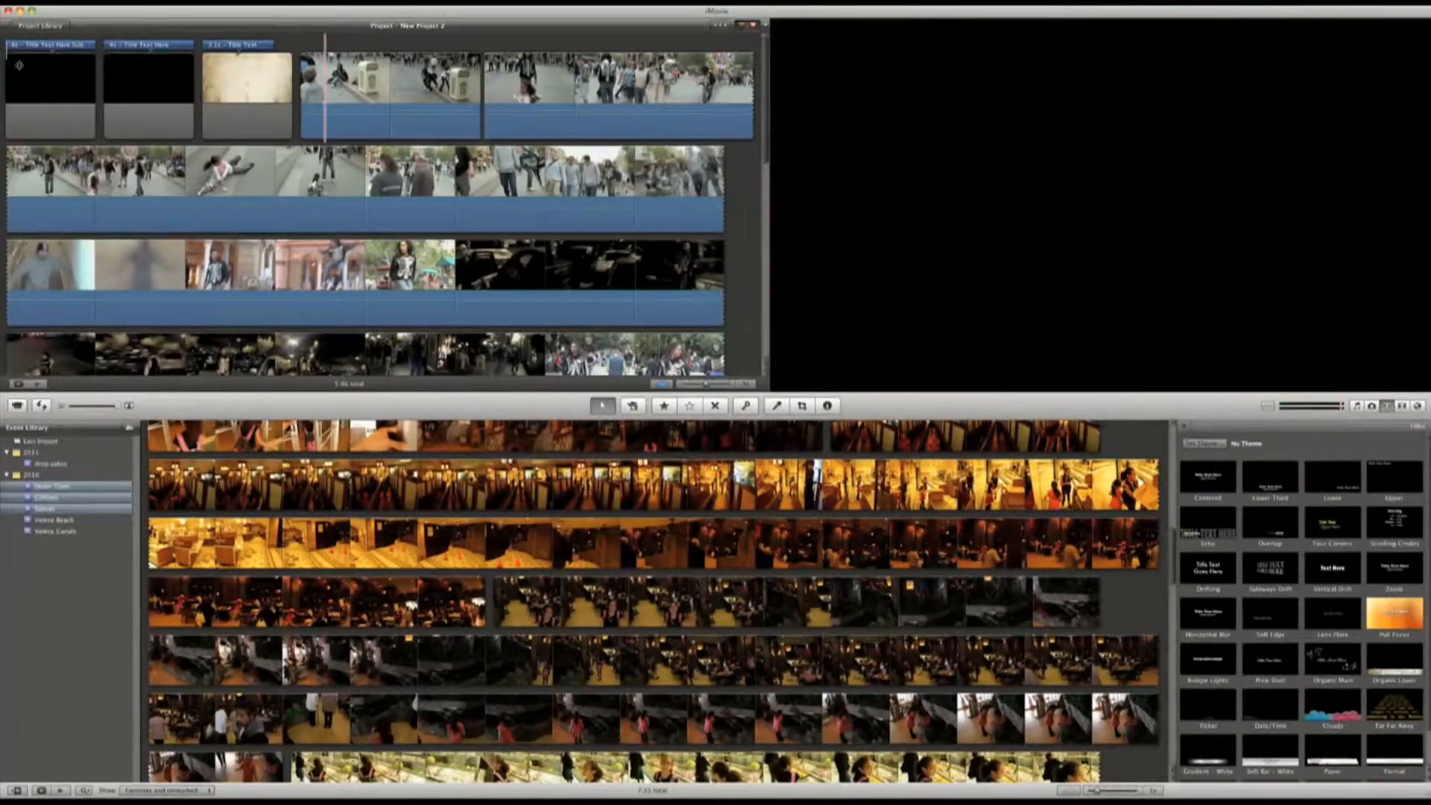
click(50, 91)
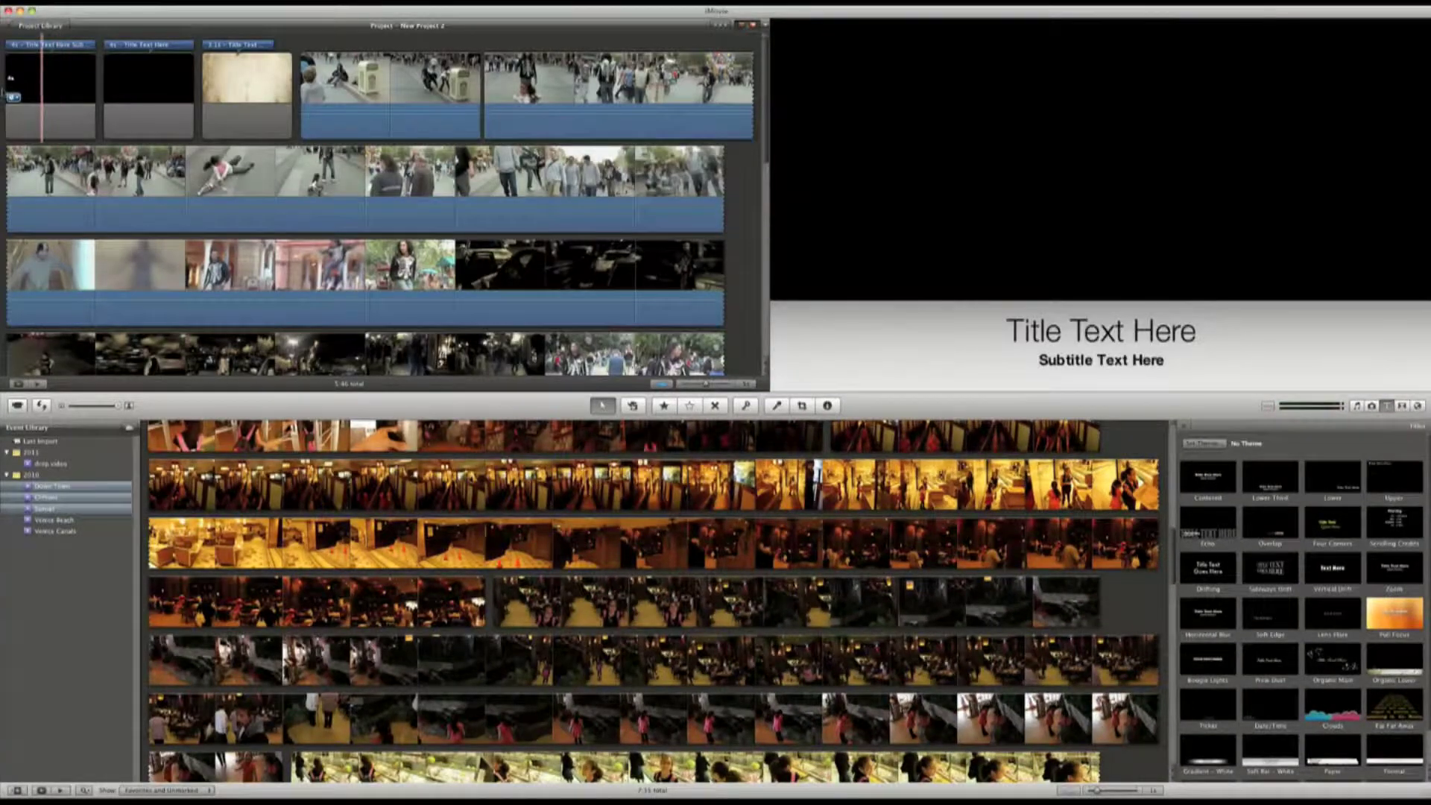
click(32, 91)
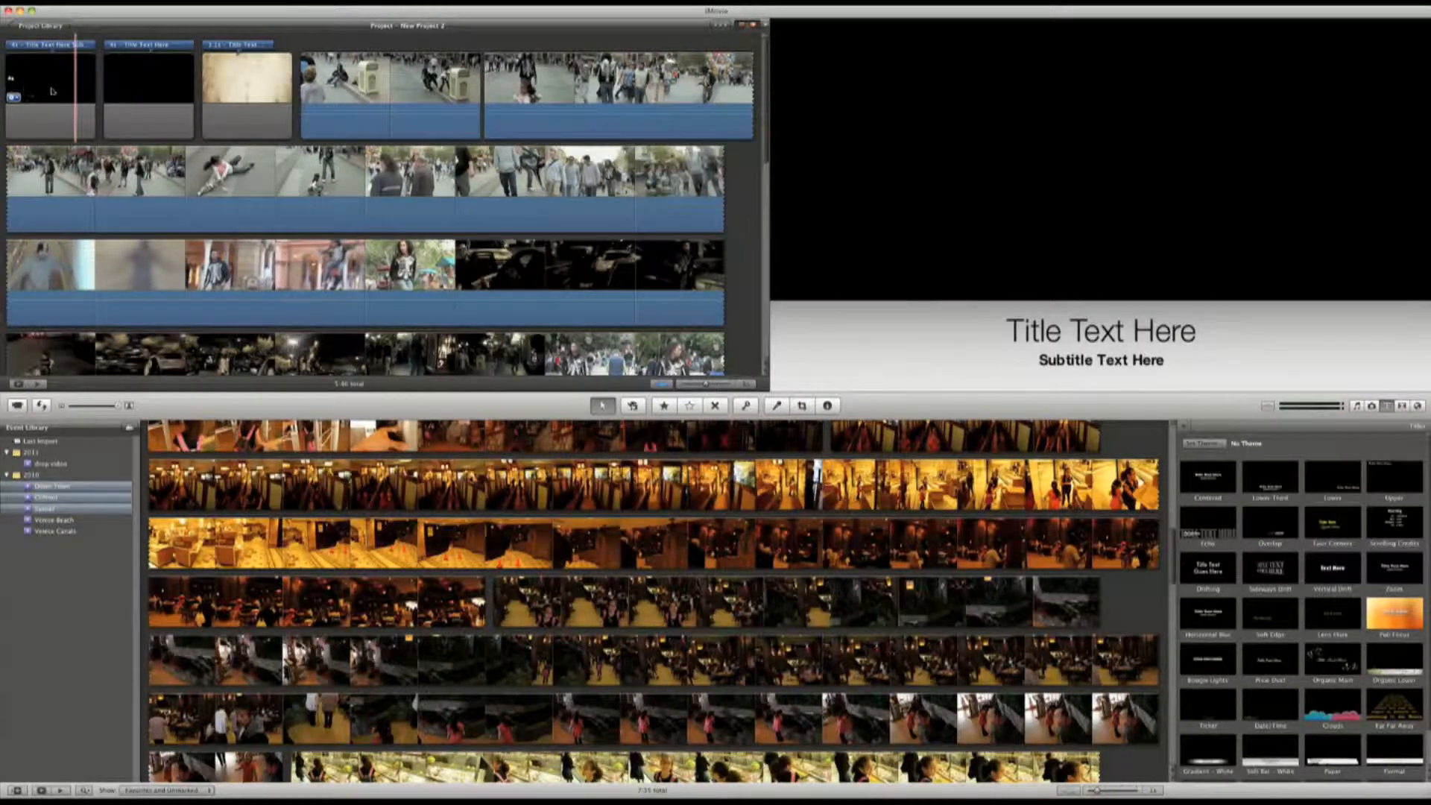
click(148, 94)
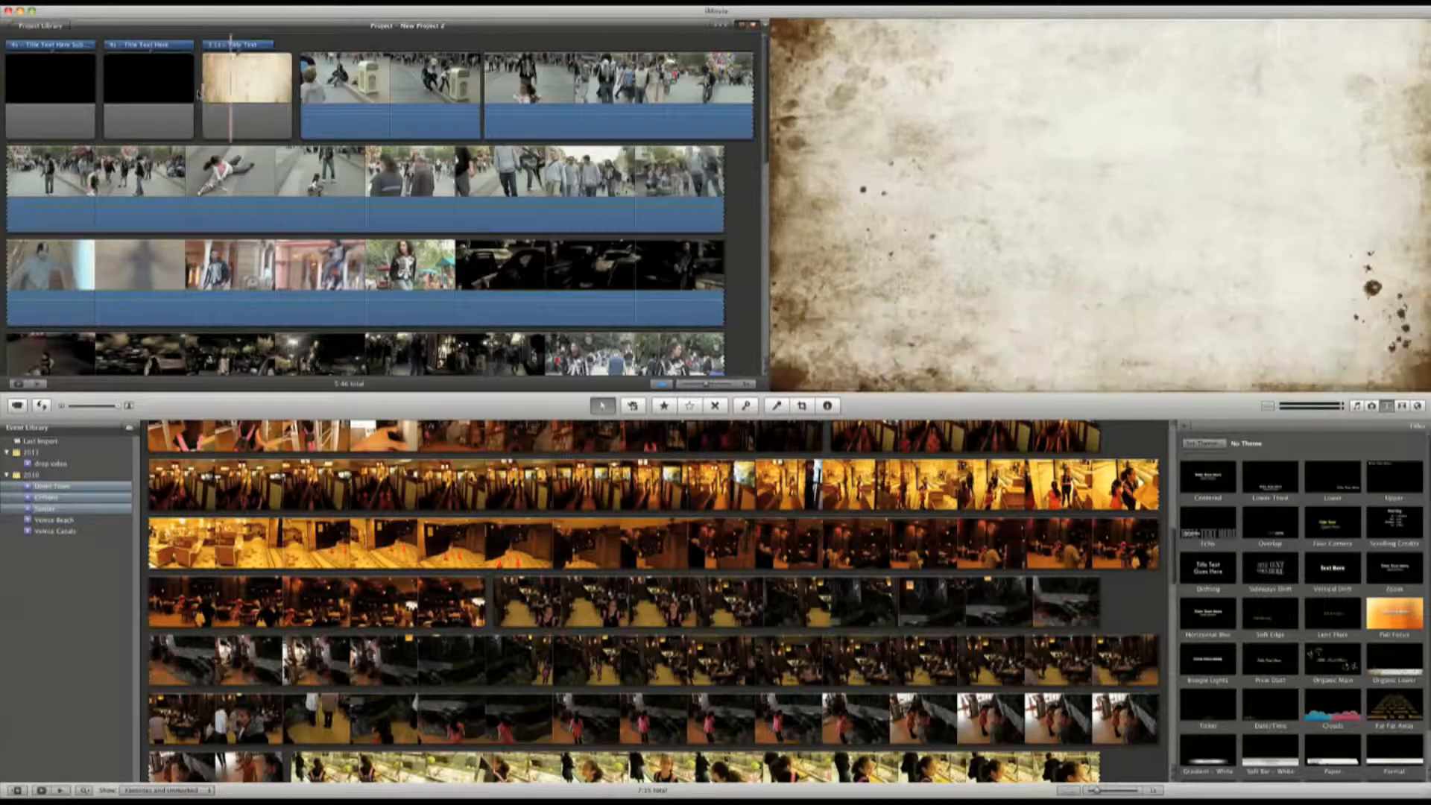
Step: Add a title, preview orange, curtain and paper backgrounds, then choose the red Curtain
click(50, 86)
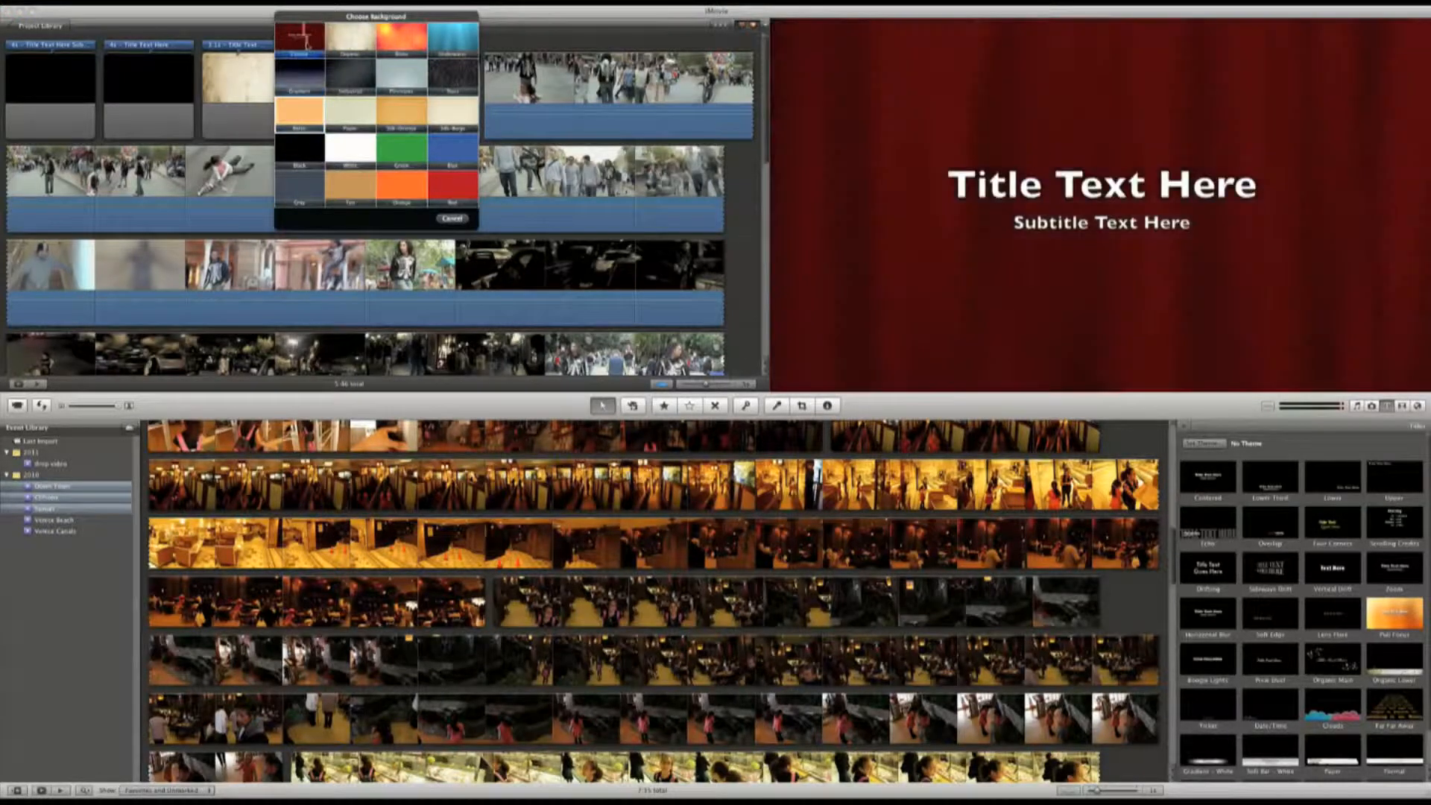
click(299, 113)
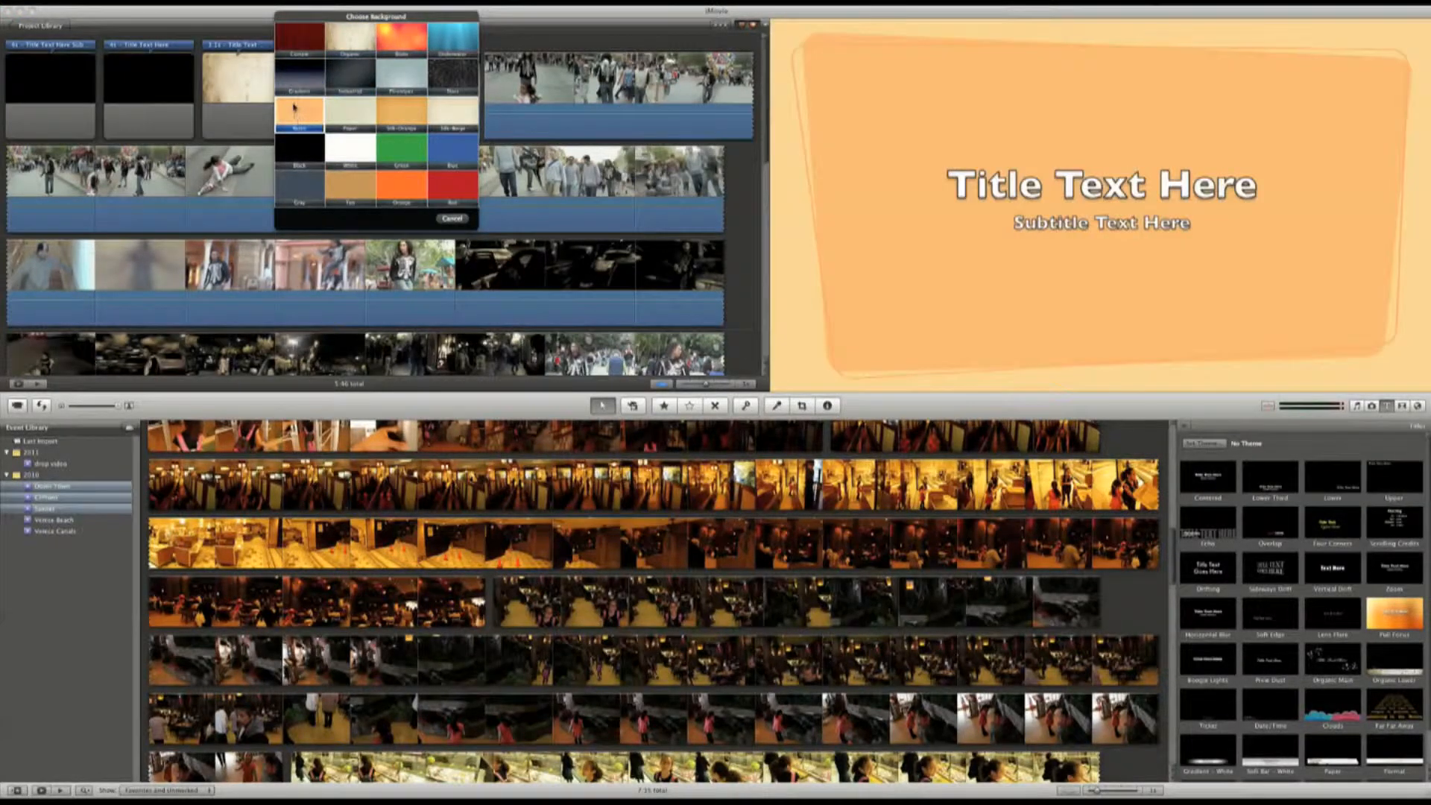
click(300, 35)
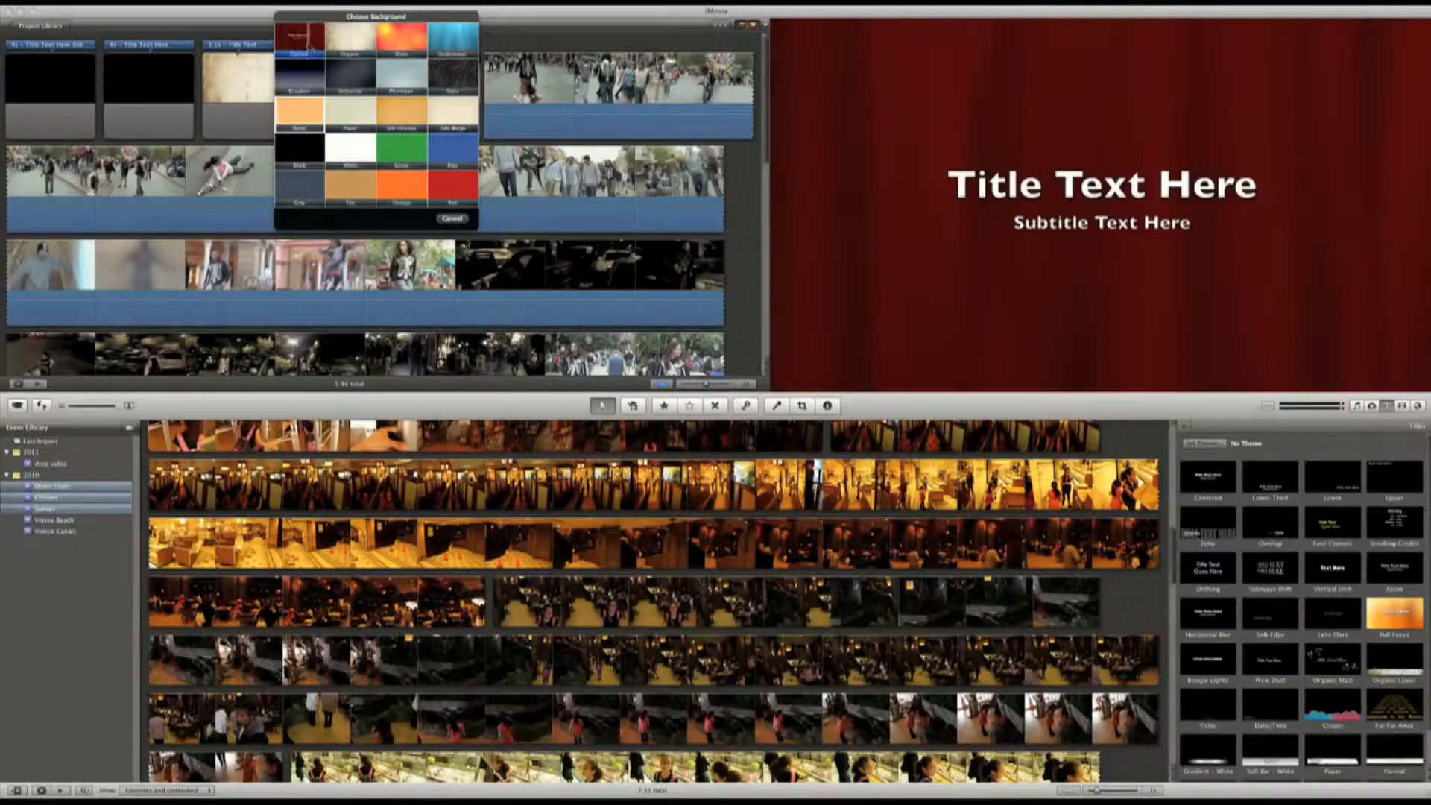
click(299, 111)
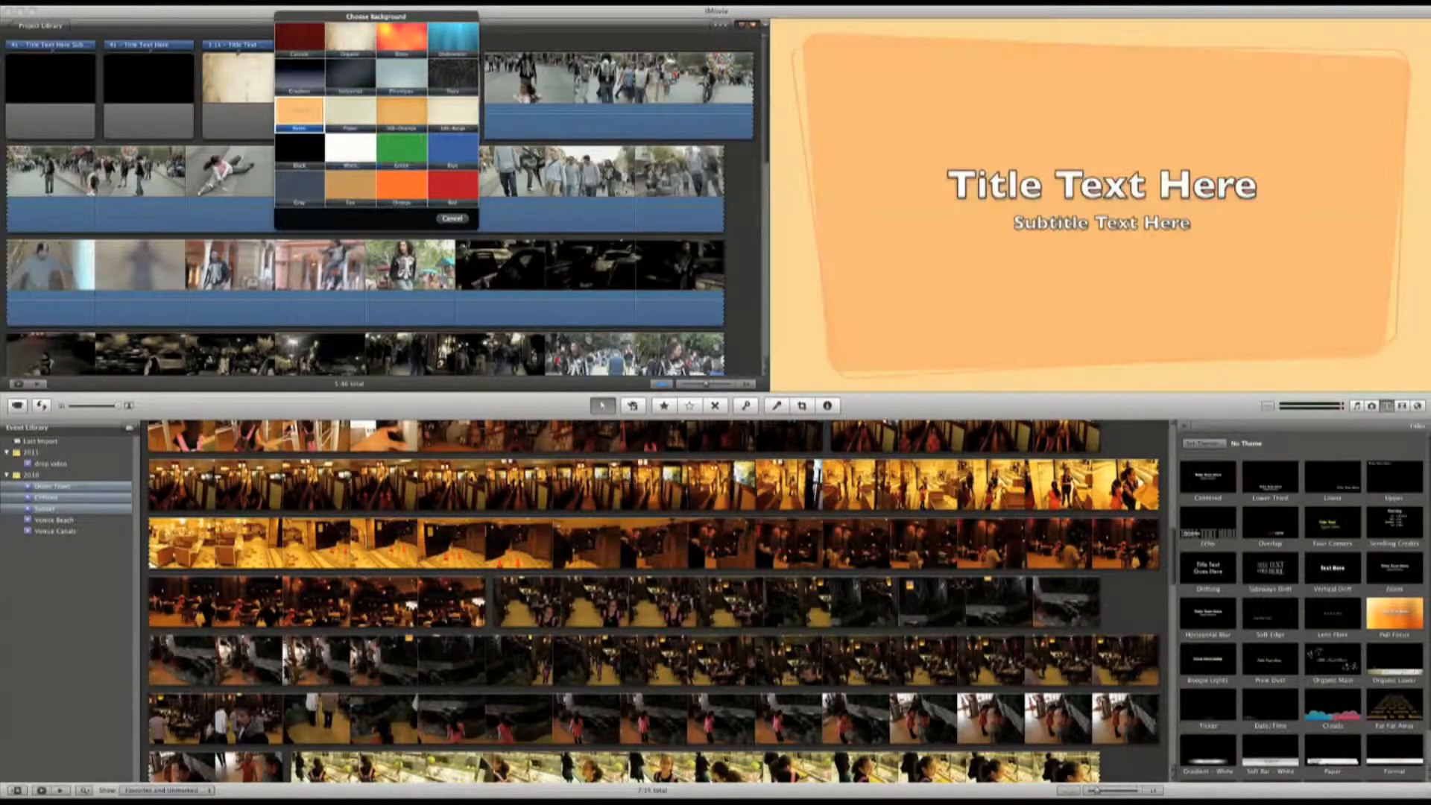
click(350, 34)
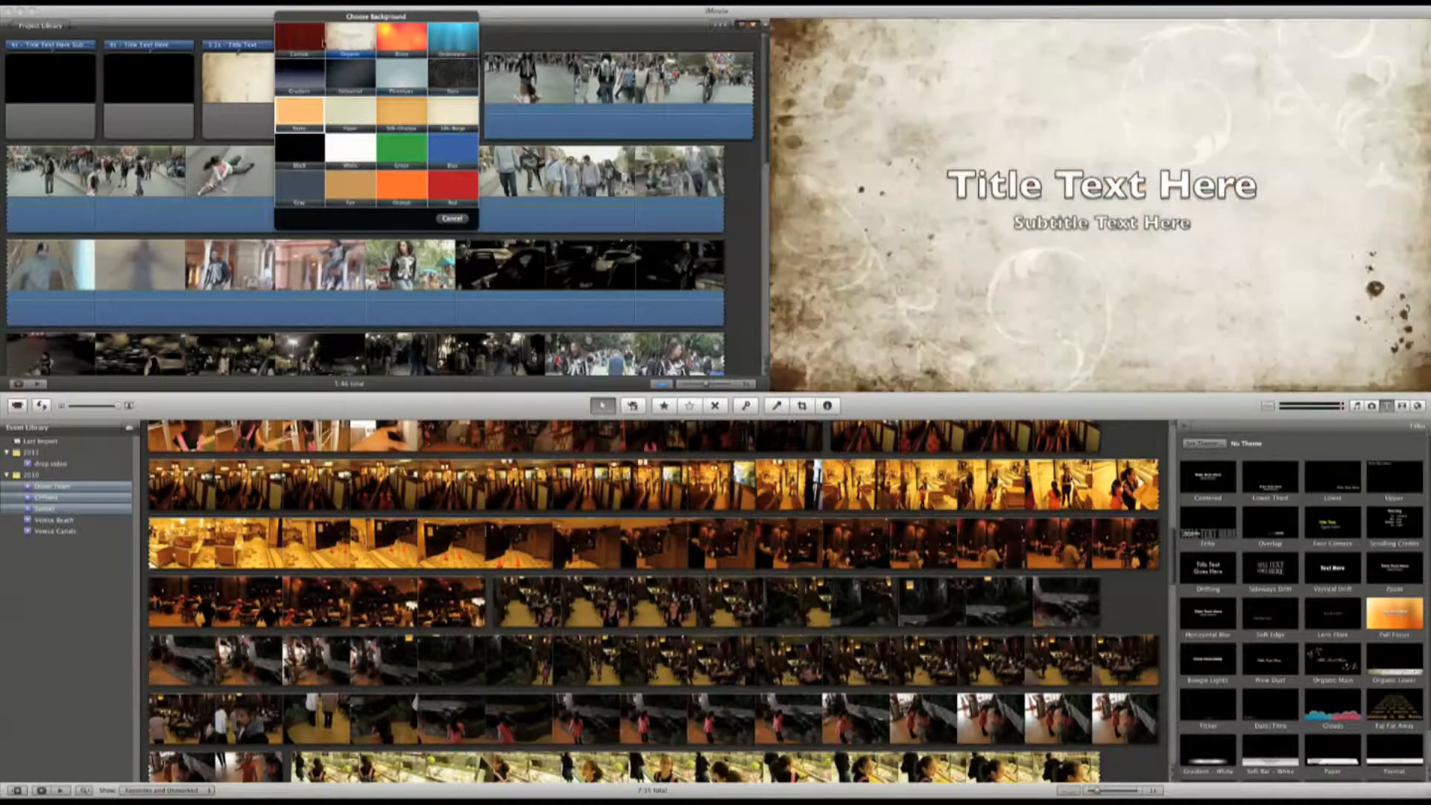
click(299, 34)
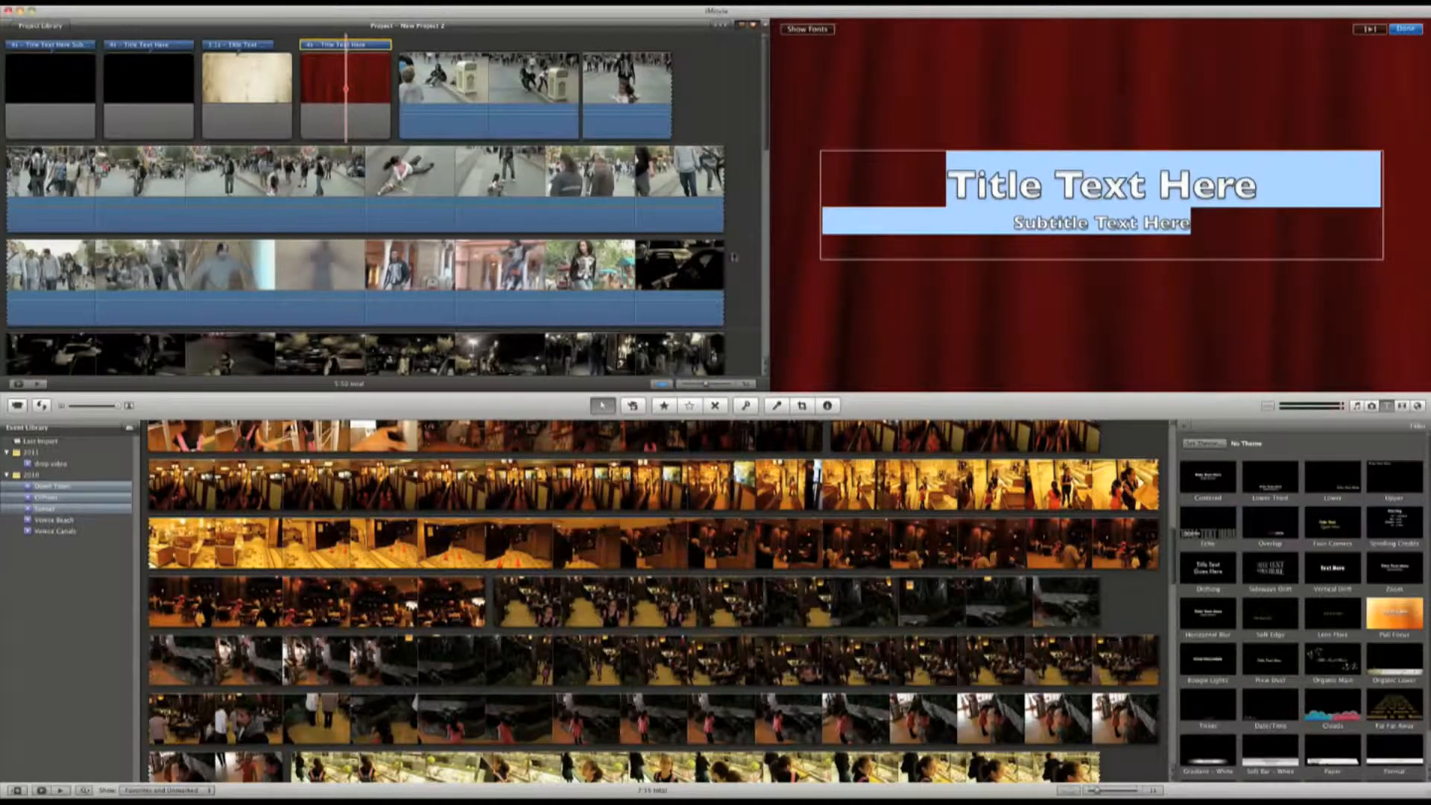
Step: Select the placeholder title text in the viewer for rewriting
click(487, 86)
text(Kens)
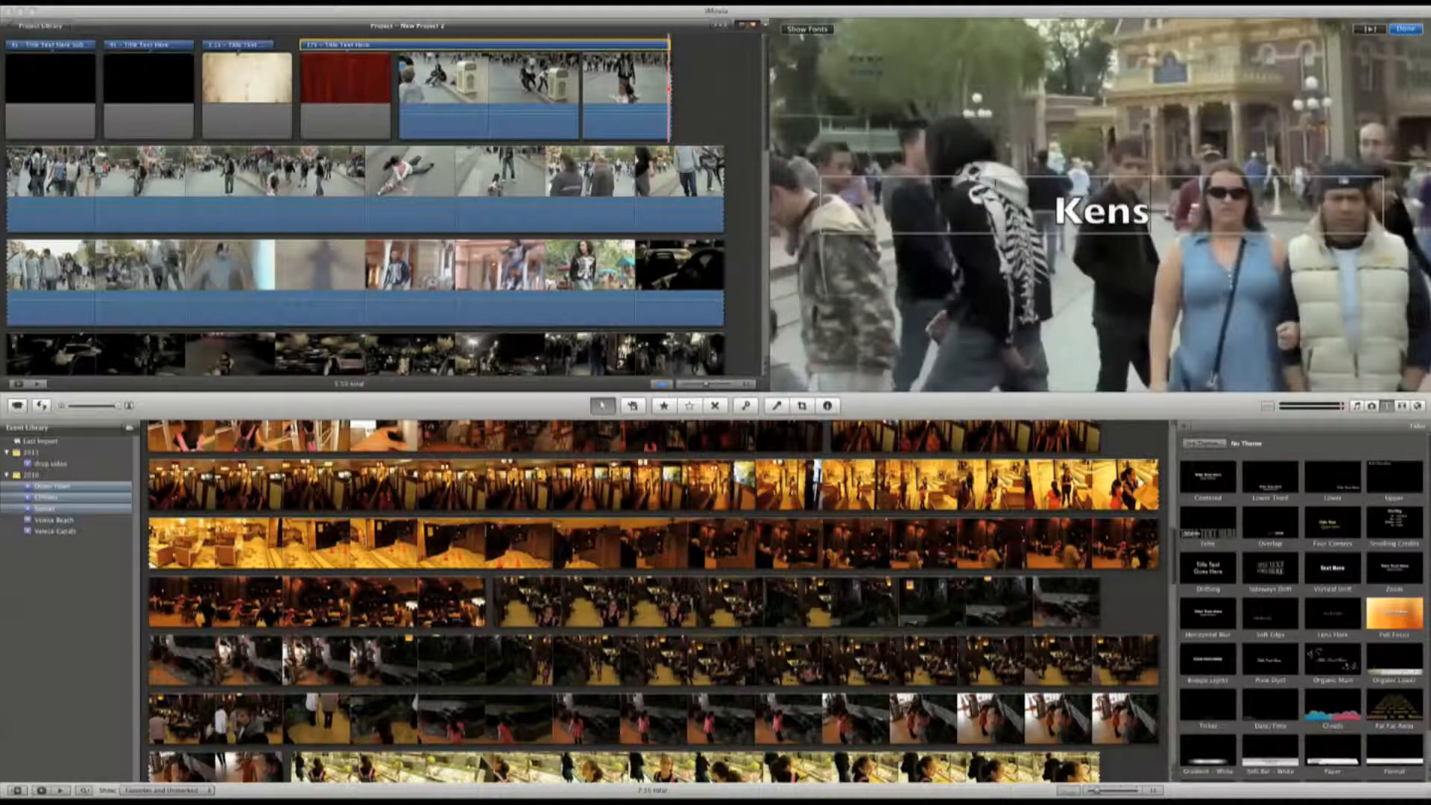
Step: Type 'movie' so the title over the street footage reads 'Kens movie'
text(movie)
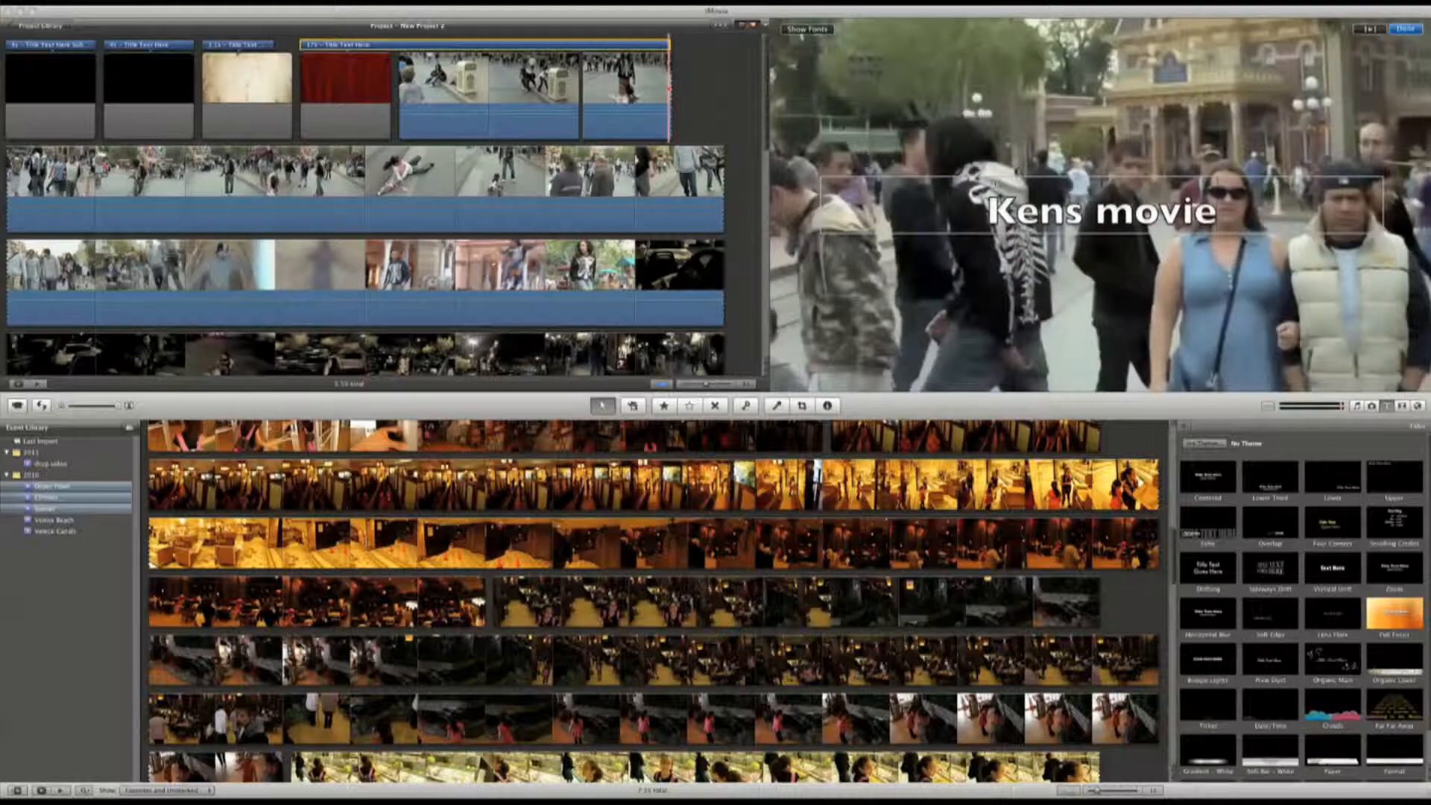